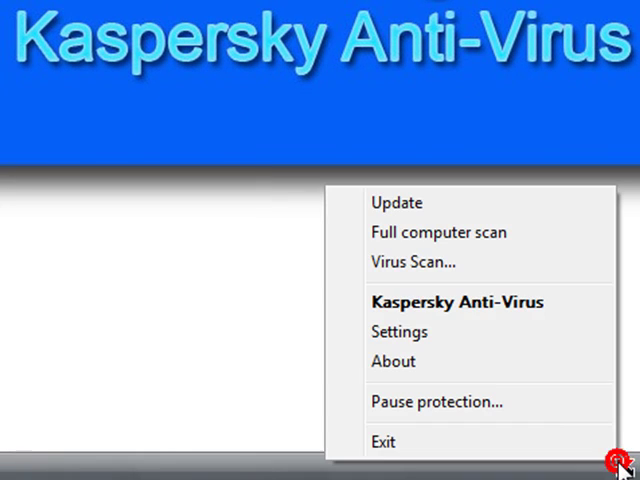
mouse_move(444, 212)
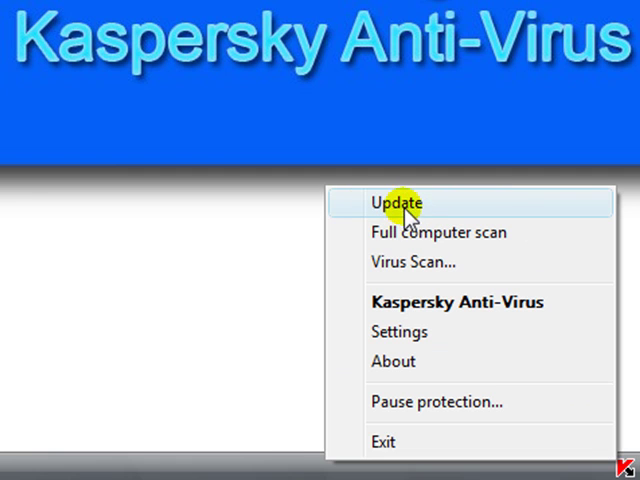
Step: Reach the general protection settings from the tray icon's quick actions
click(398, 204)
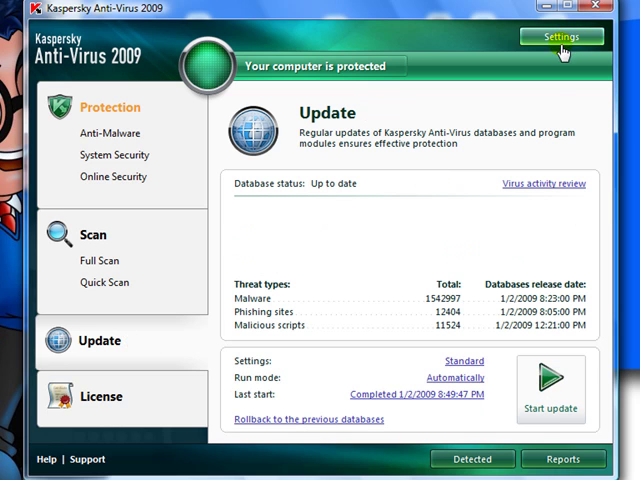
mouse_move(596, 10)
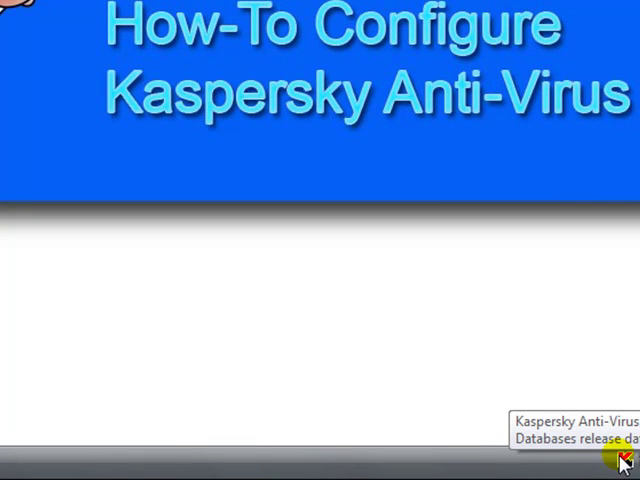
right_click(616, 462)
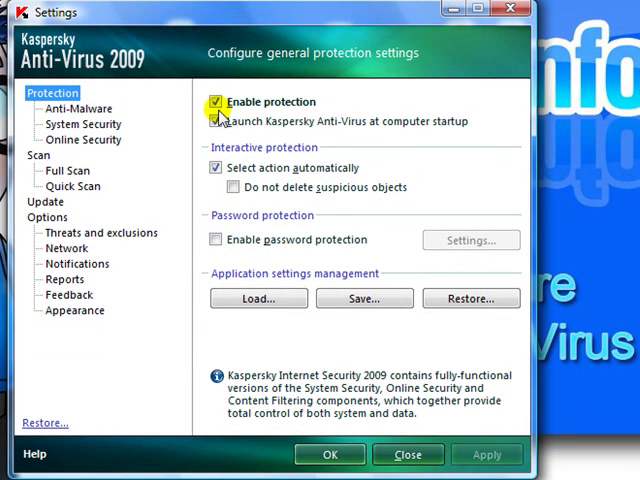
click(216, 120)
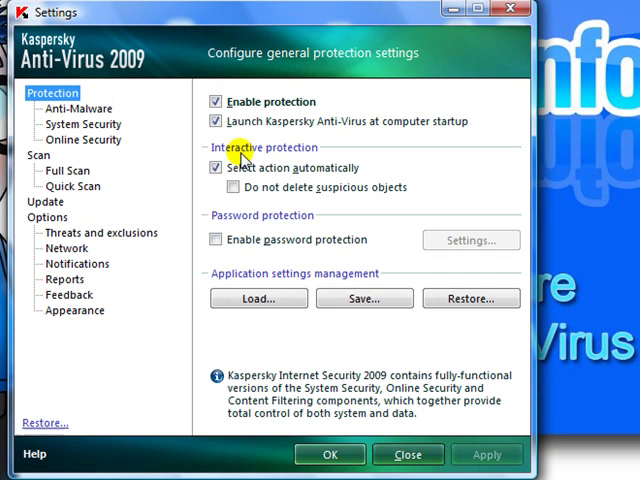
Step: Toggle 'Select action automatically' off and back on, leaving it enabled
click(216, 168)
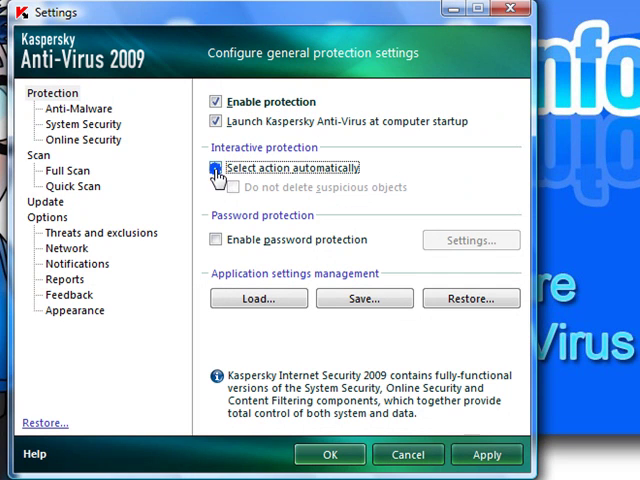
click(216, 168)
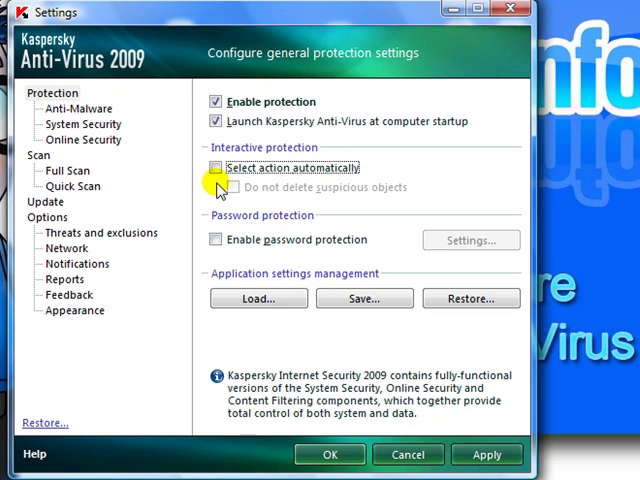
click(216, 168)
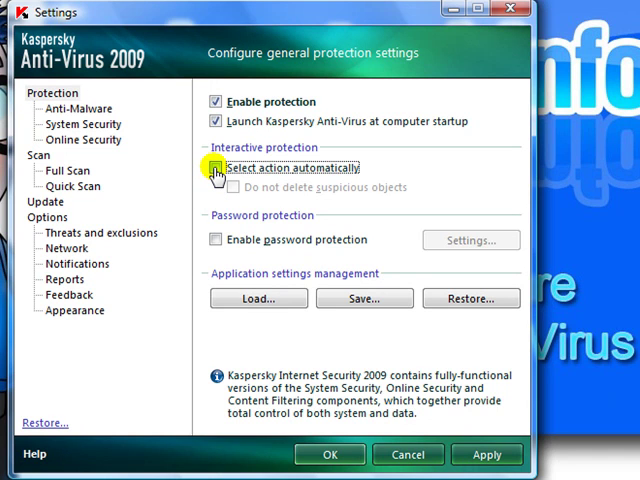
click(216, 168)
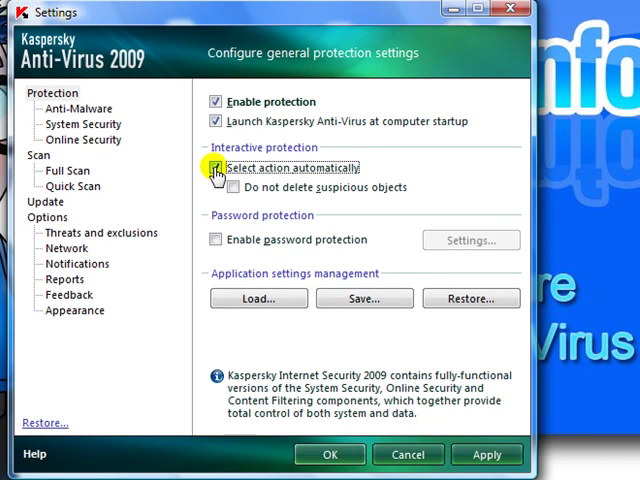
click(216, 168)
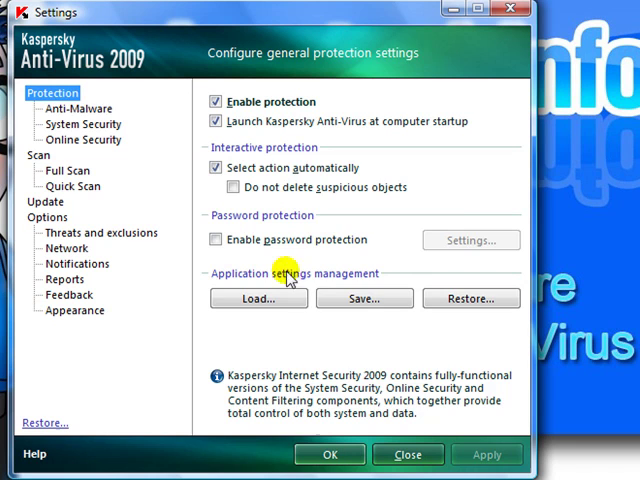
Step: Reach the Performance options of Files and Memory protection under Anti-Malware
click(78, 108)
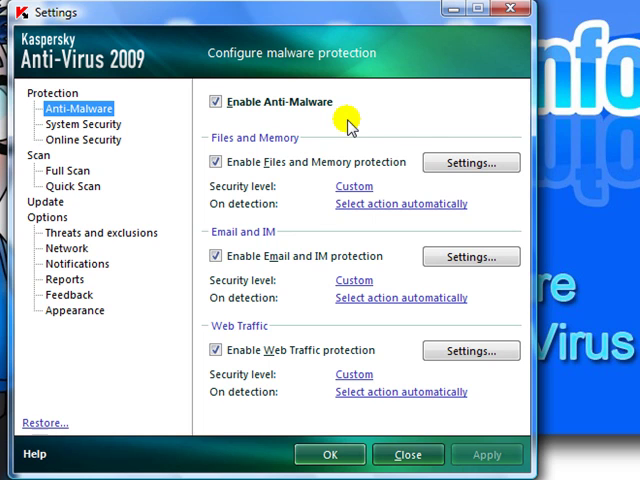
mouse_move(366, 162)
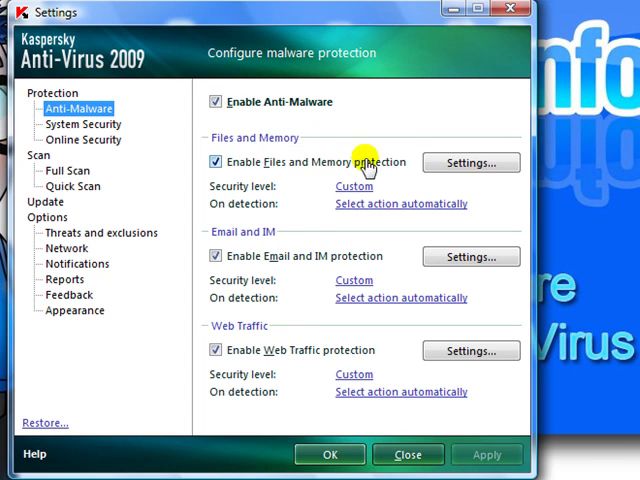
click(470, 162)
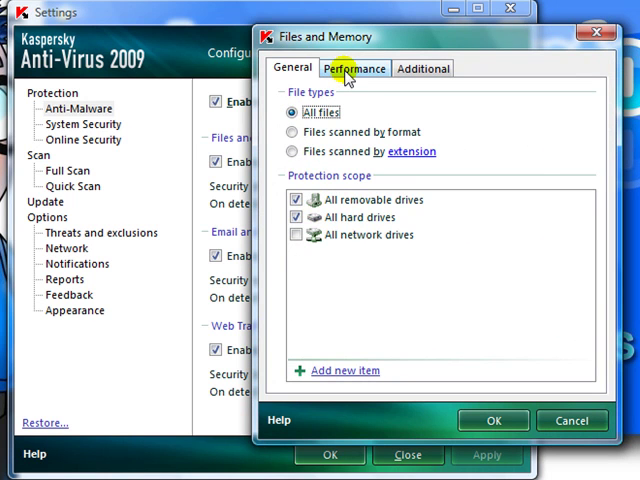
click(354, 68)
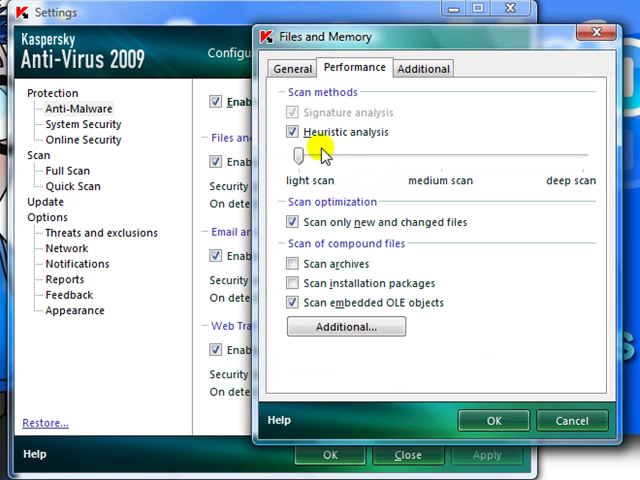
Step: Adjust the heuristic analysis slider through deep scan and settle on medium scan
click(300, 158)
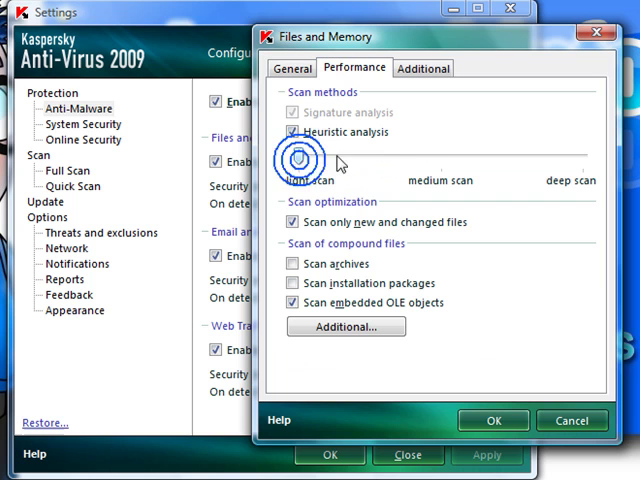
drag(296, 160, 584, 156)
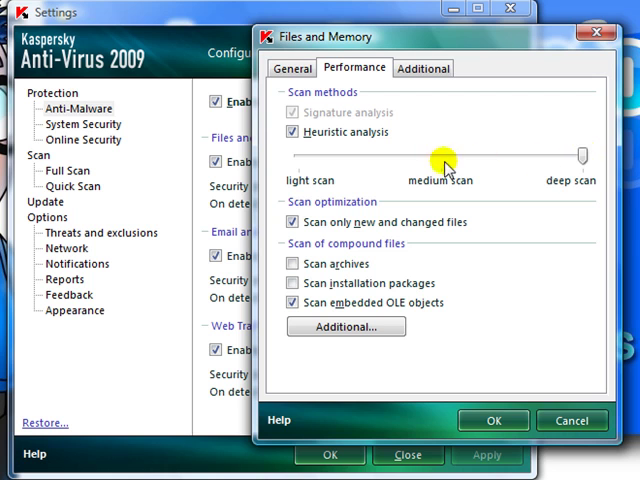
drag(584, 156, 440, 156)
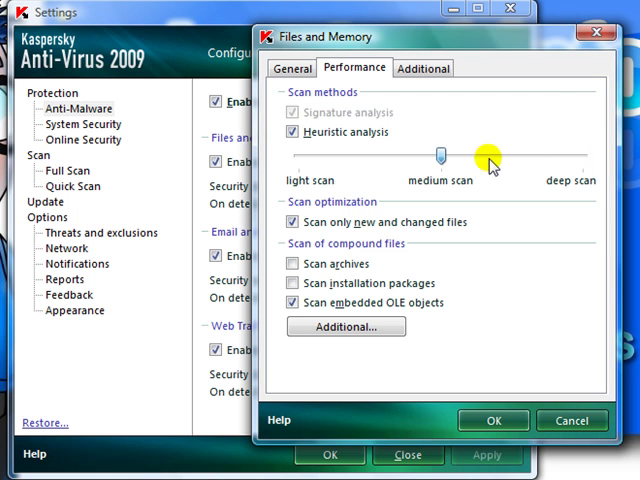
drag(440, 156, 300, 158)
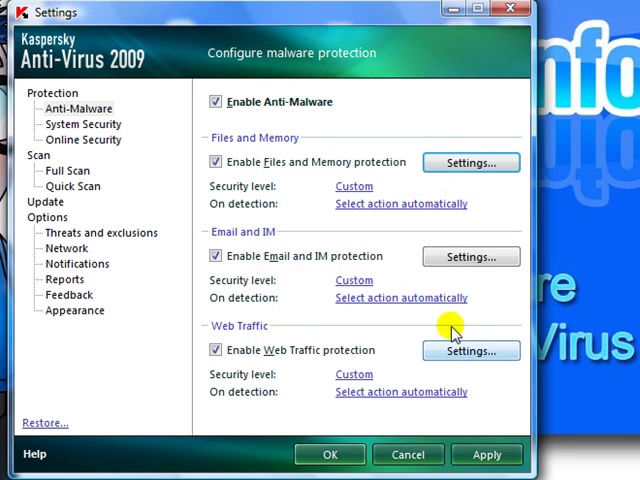
mouse_move(470, 256)
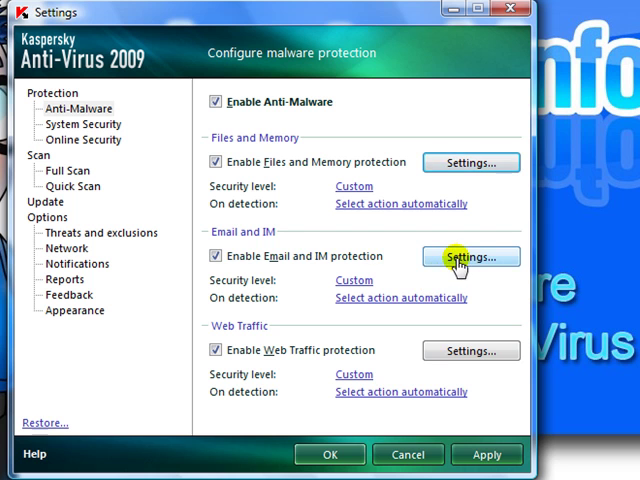
click(472, 256)
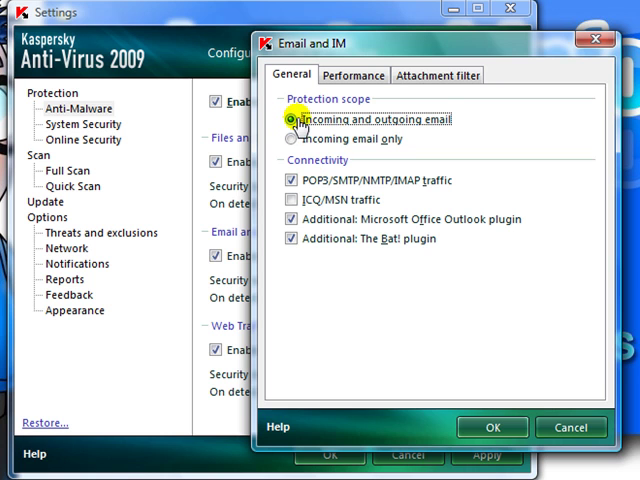
mouse_move(444, 128)
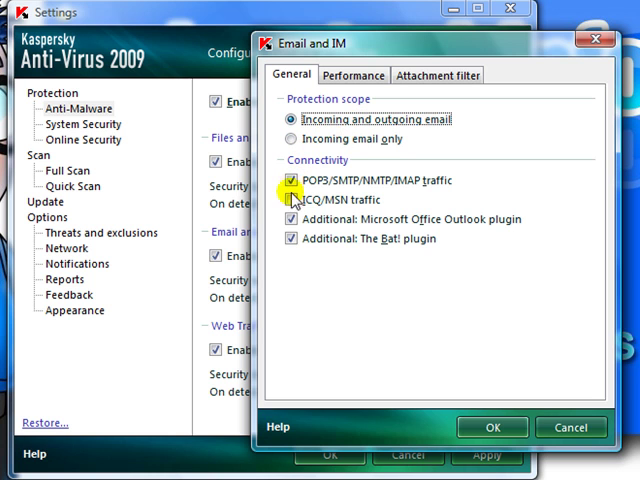
click(292, 200)
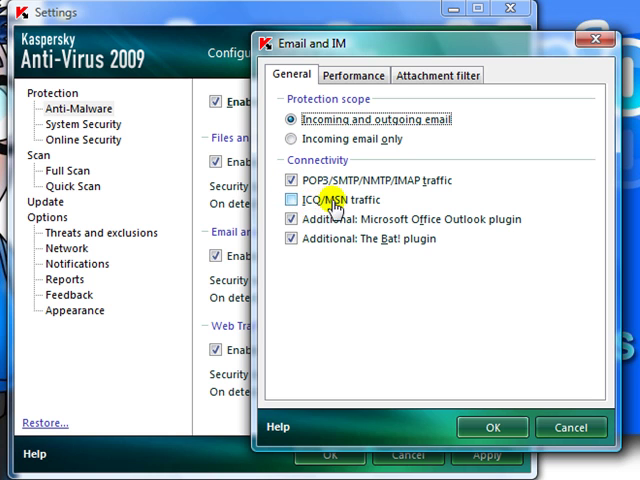
click(292, 200)
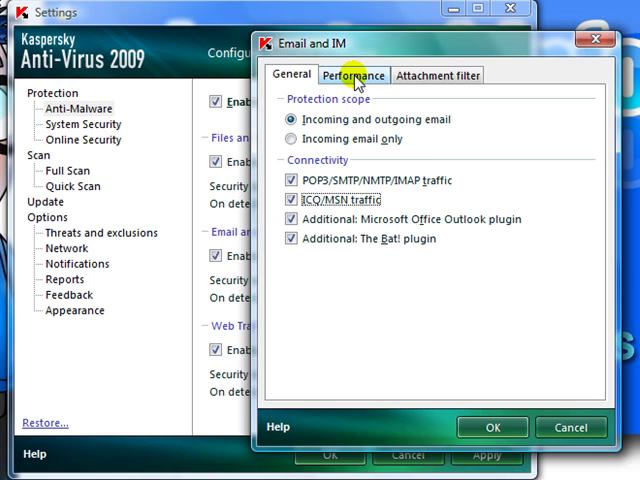
click(352, 76)
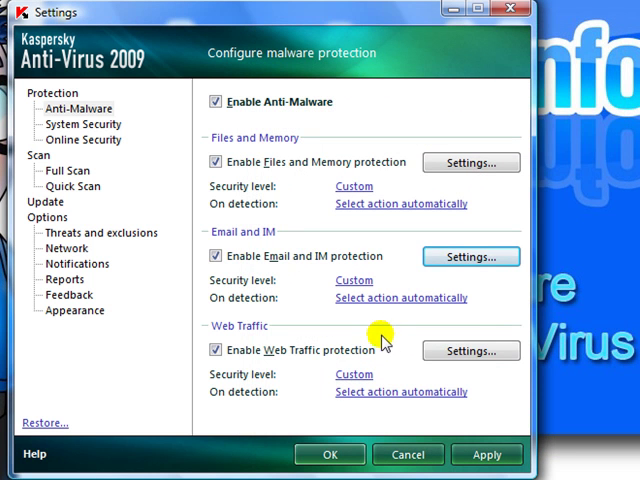
Step: Reach the Performance options of Web Traffic protection
click(470, 350)
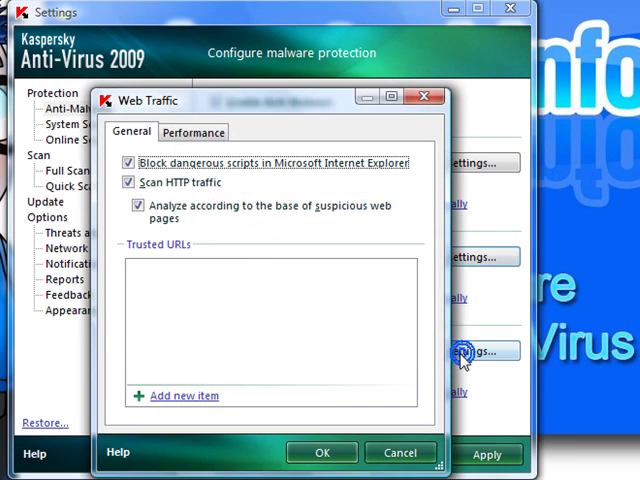
click(138, 206)
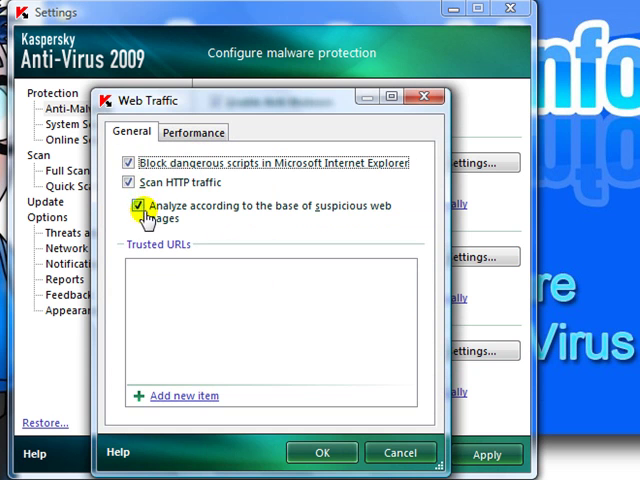
click(192, 132)
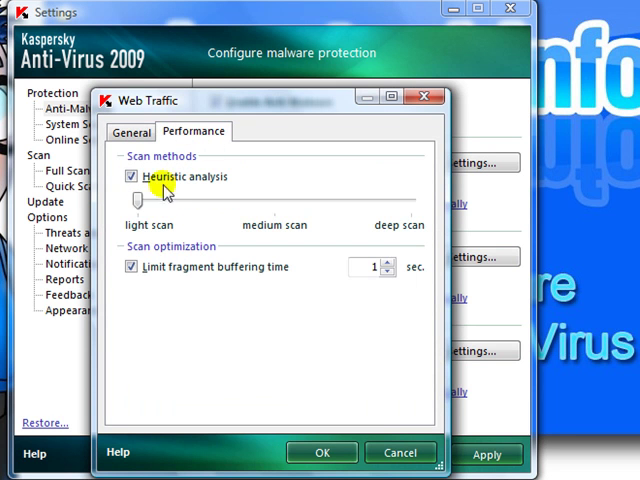
Step: Set web traffic heuristic analysis to deep scan
drag(136, 198, 272, 198)
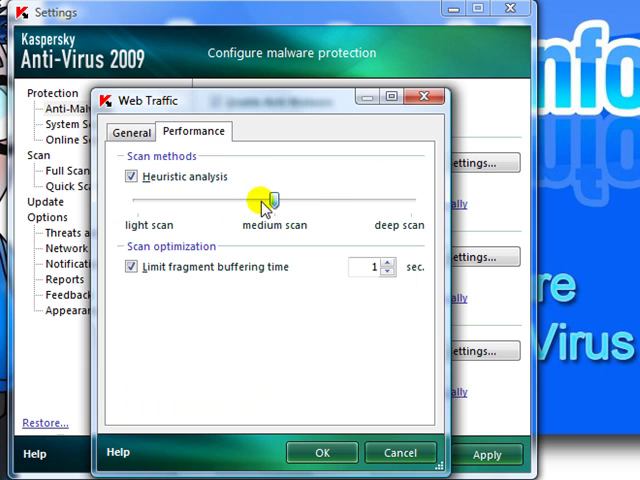
drag(270, 200, 410, 200)
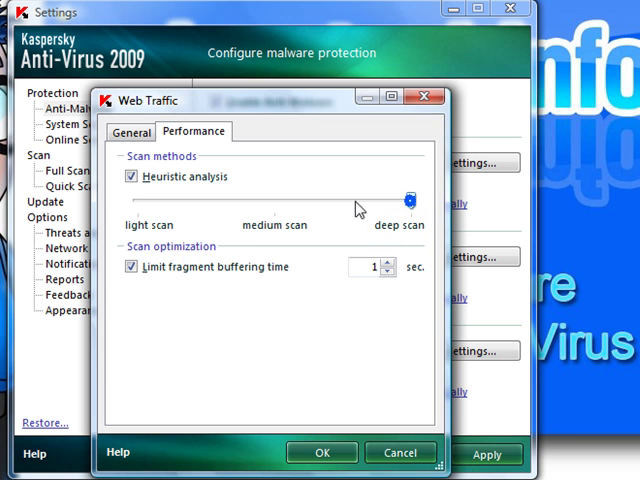
drag(404, 198, 144, 198)
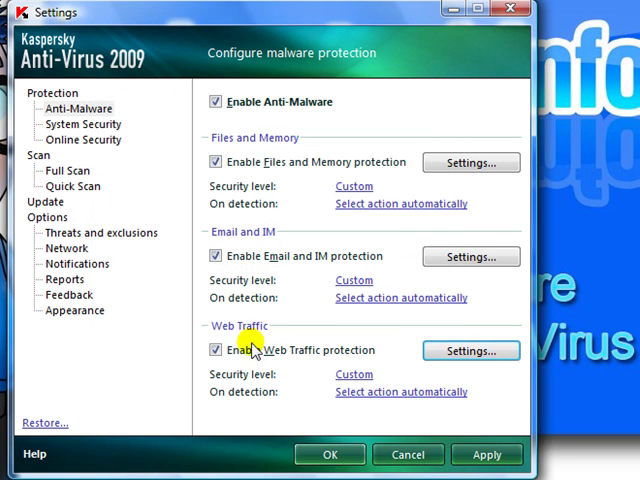
Step: Review the Proactive Defense options under System Security, confirm them, and show Online Security settings
click(82, 124)
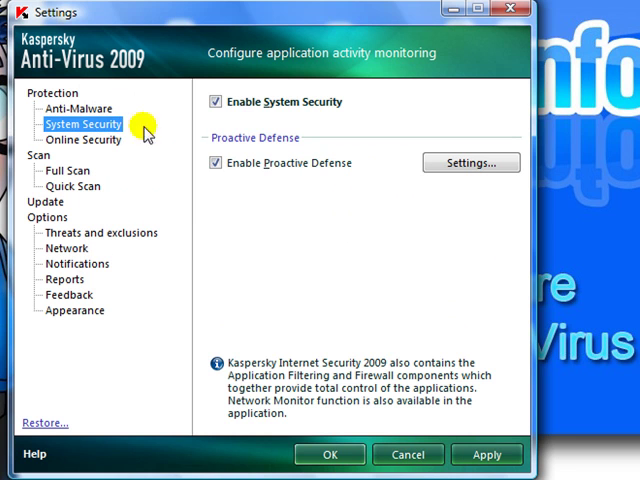
mouse_move(212, 118)
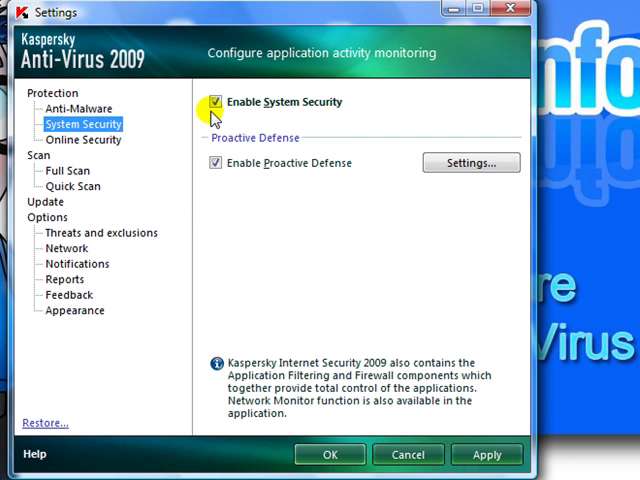
click(470, 162)
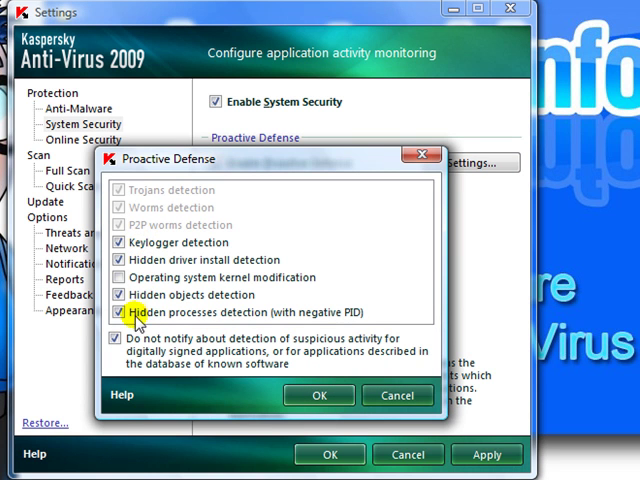
mouse_move(216, 278)
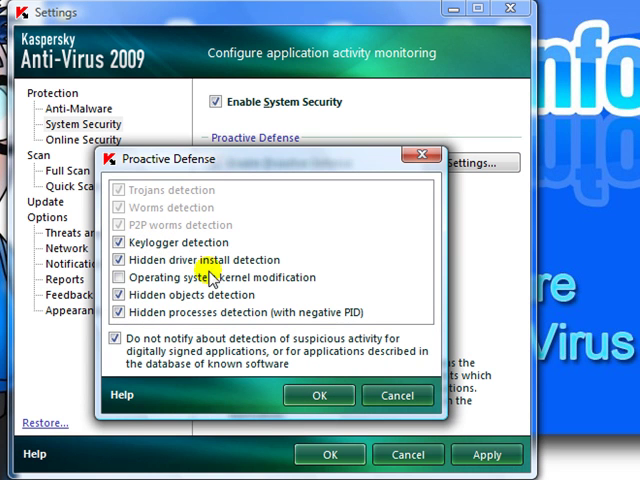
click(320, 396)
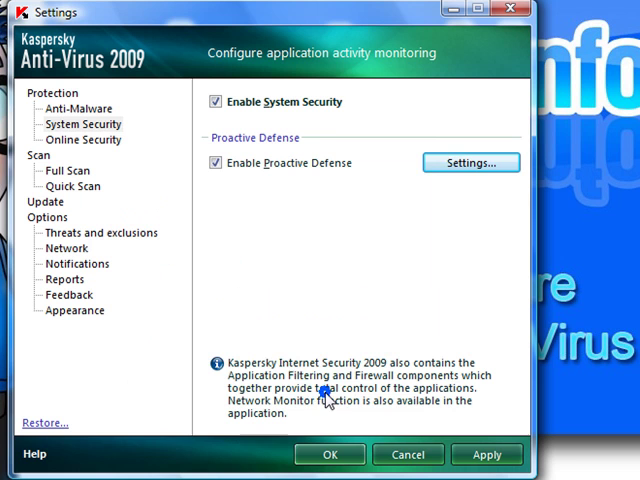
click(84, 140)
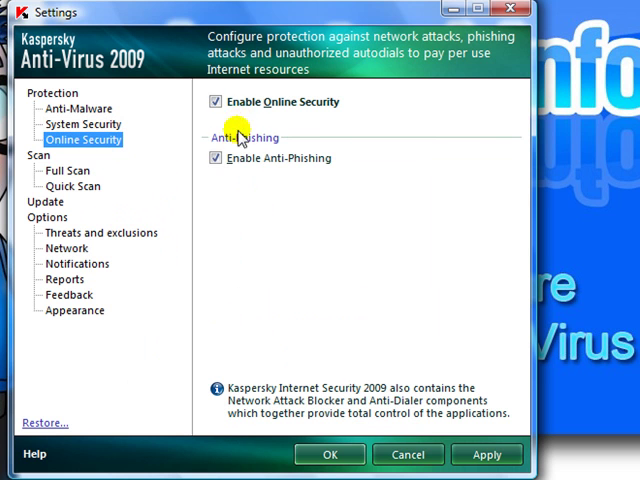
mouse_move(38, 156)
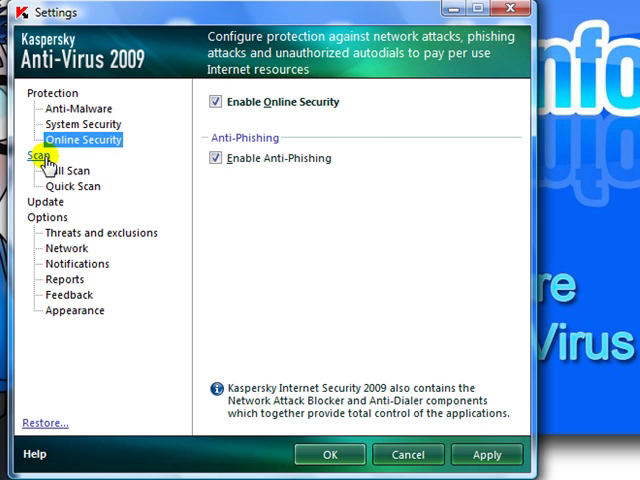
Step: Enable scanning of all archives and iChecker technology in the general scan task settings
click(38, 156)
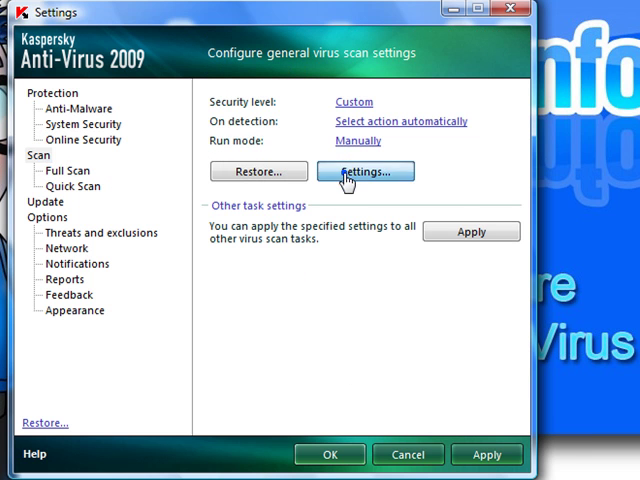
click(364, 172)
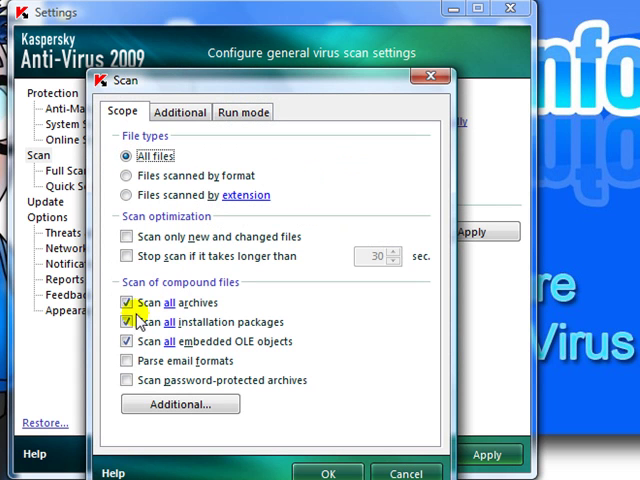
click(180, 112)
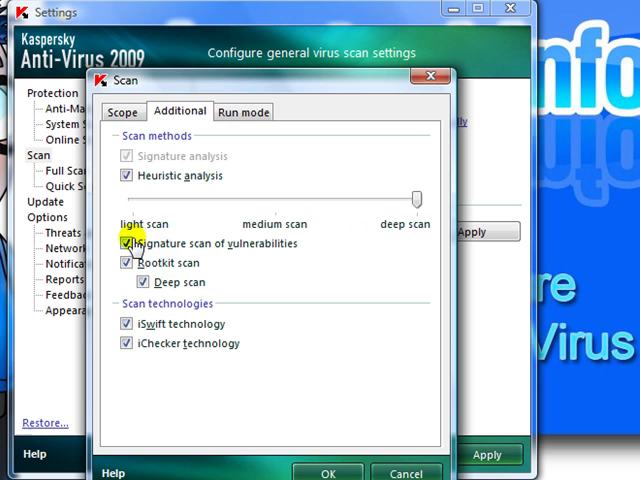
mouse_move(128, 344)
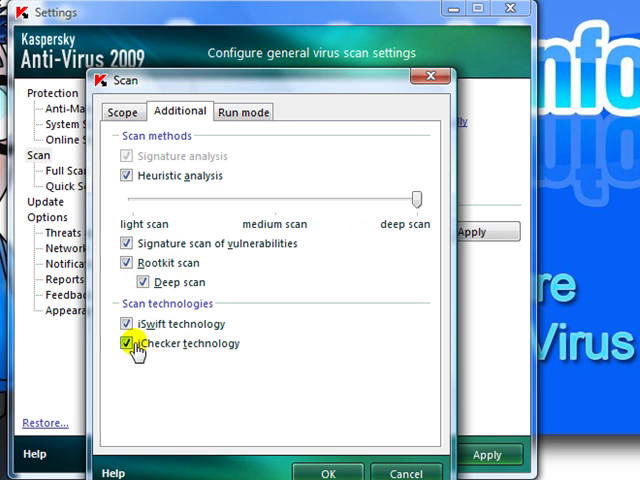
click(244, 112)
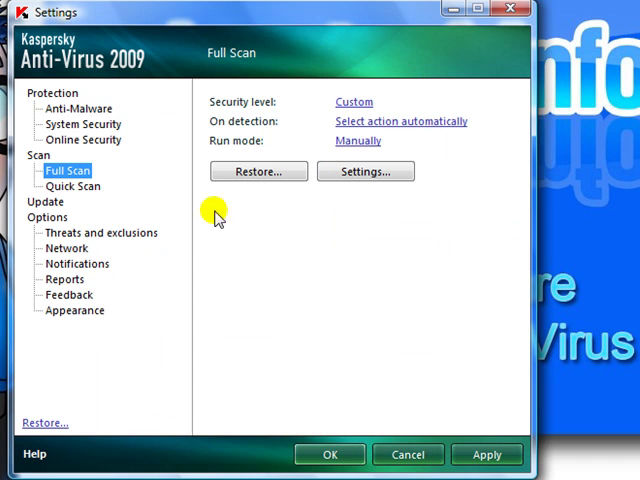
click(364, 172)
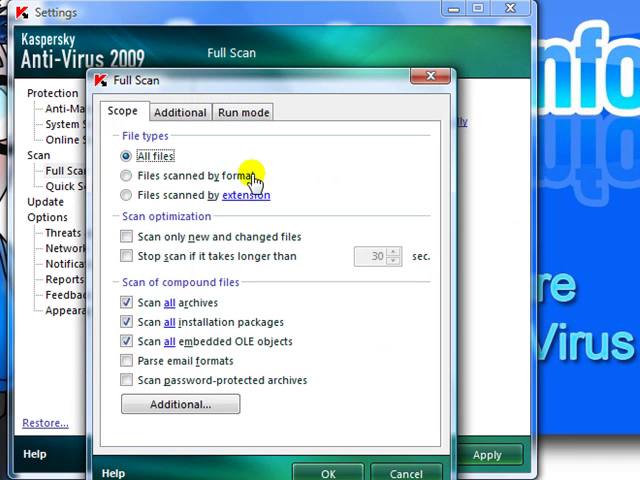
mouse_move(188, 208)
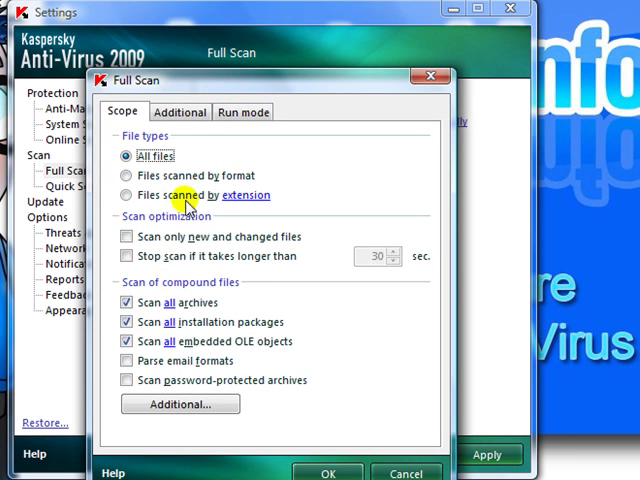
click(180, 112)
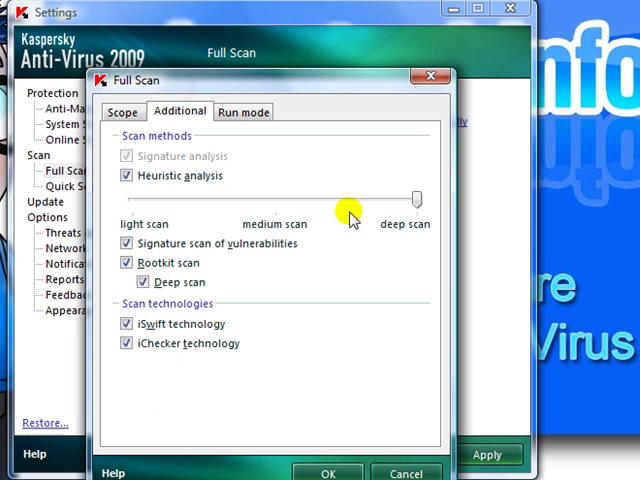
click(244, 112)
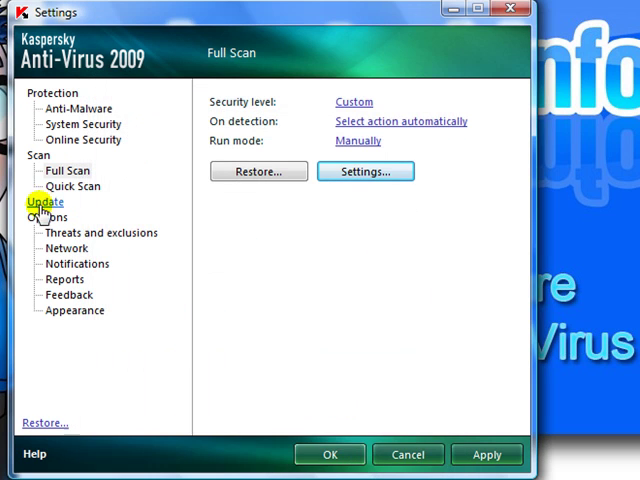
Step: Enable rootkit scanning in the Quick Scan's additional options
click(72, 186)
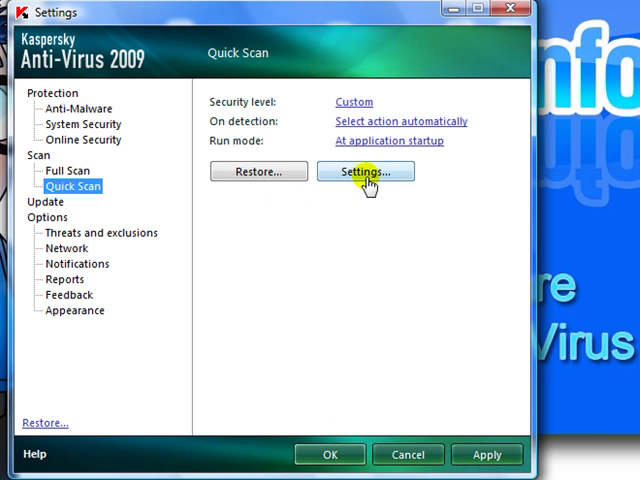
click(364, 172)
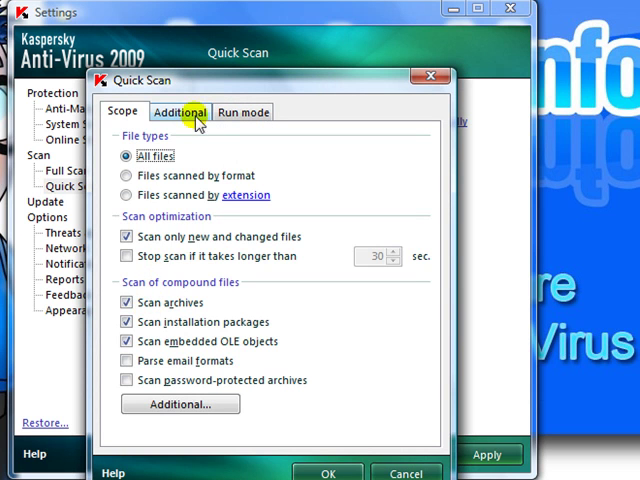
click(180, 112)
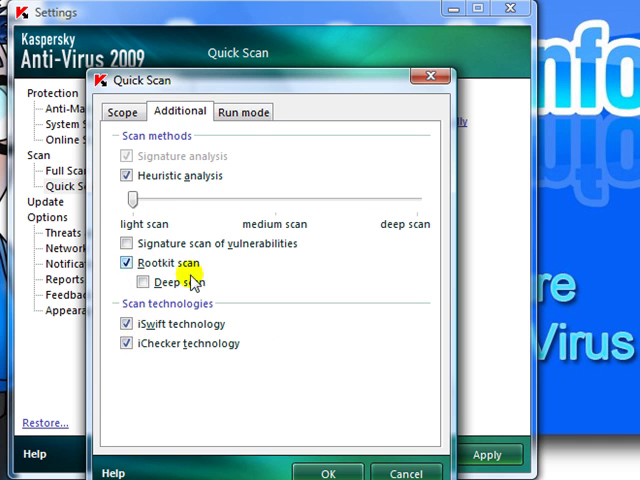
click(244, 112)
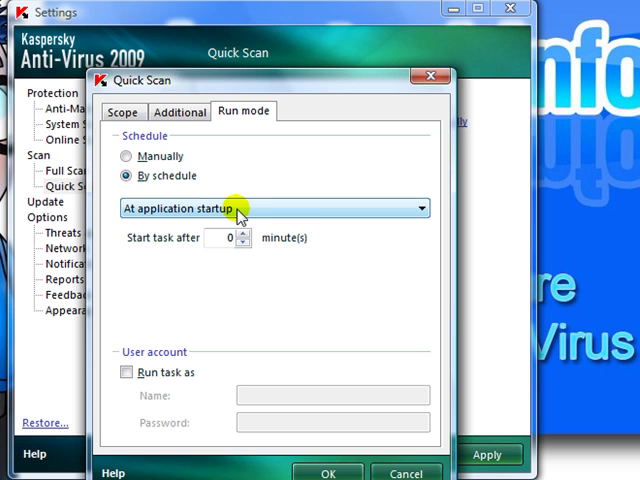
Step: Keep the Quick Scan scheduled at application startup and save its settings
click(126, 156)
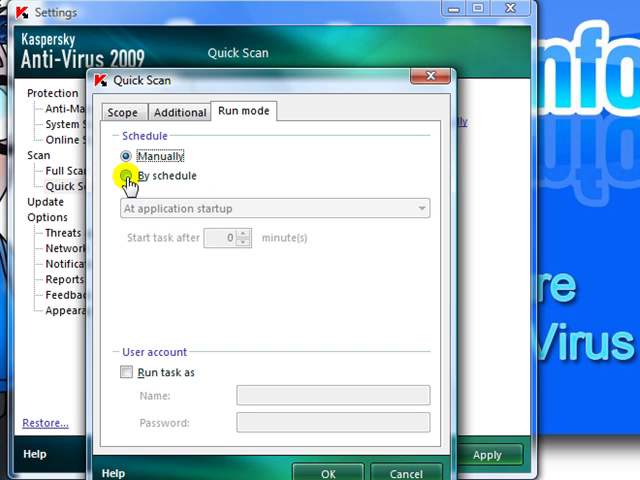
click(124, 176)
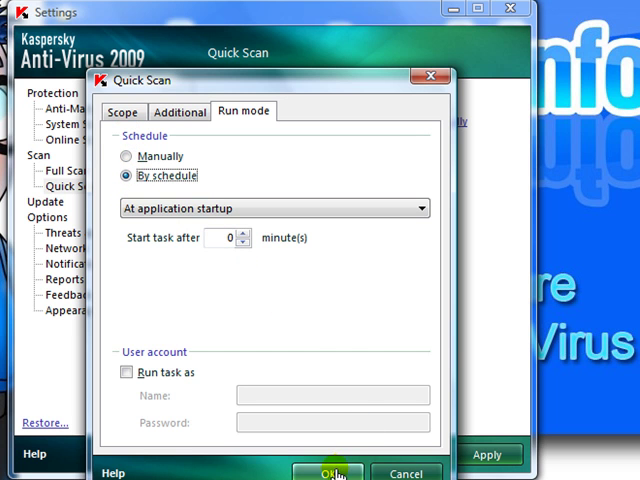
click(330, 472)
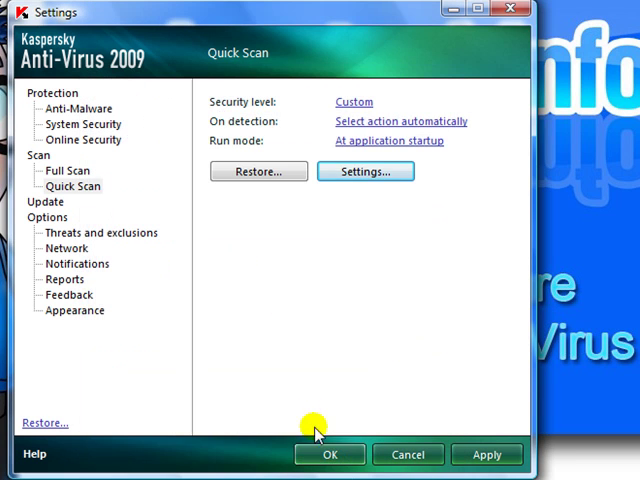
click(40, 202)
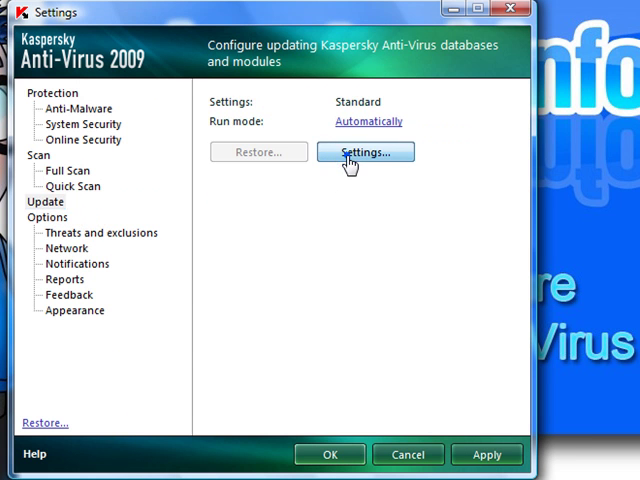
click(364, 152)
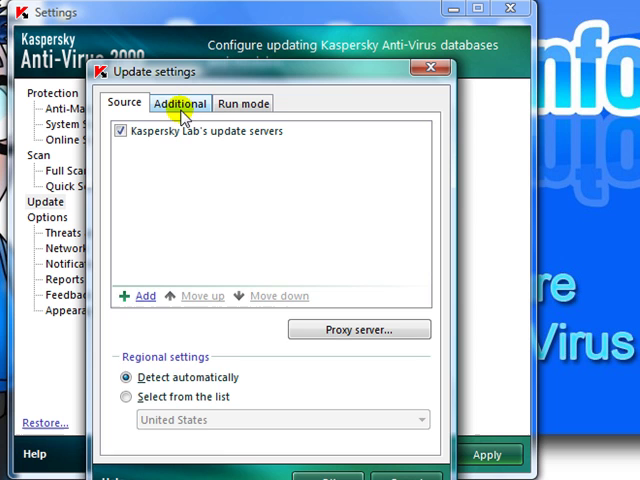
click(180, 104)
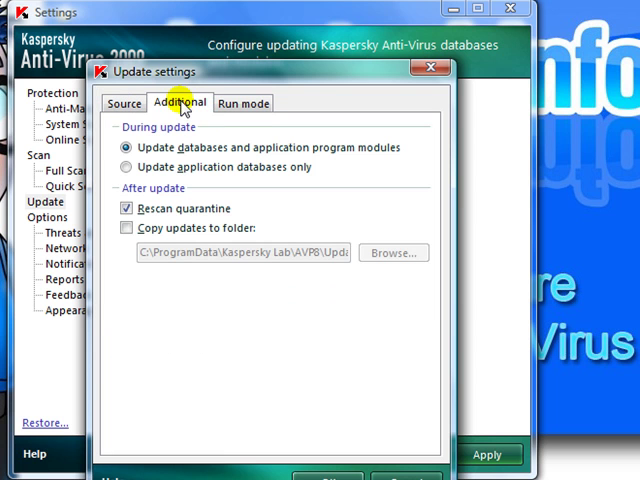
click(244, 102)
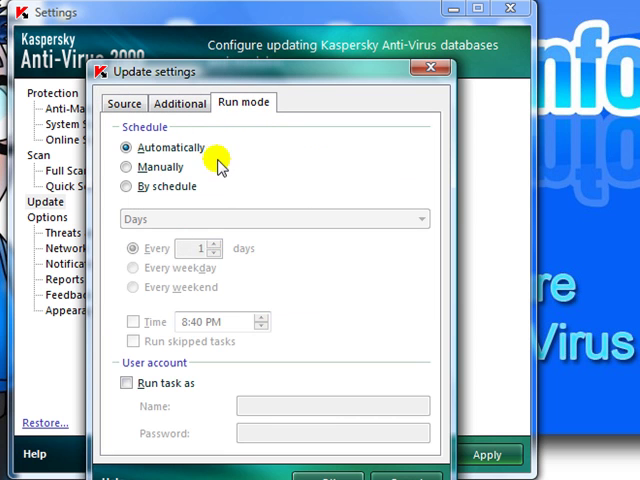
mouse_move(158, 148)
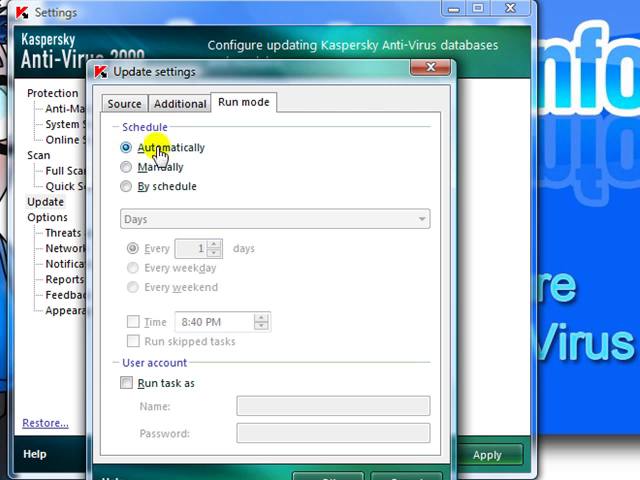
mouse_move(130, 188)
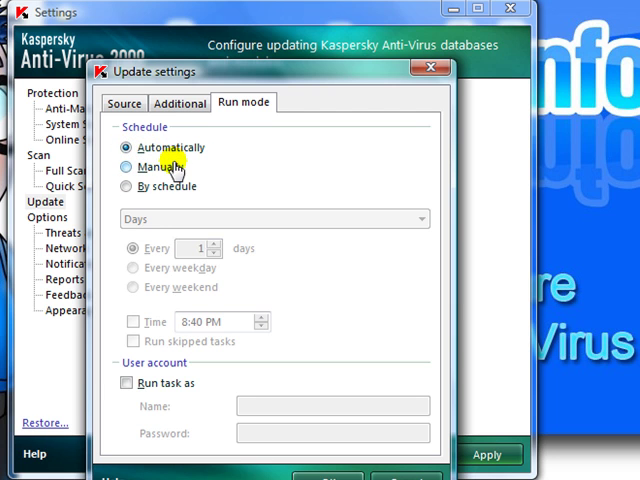
click(128, 168)
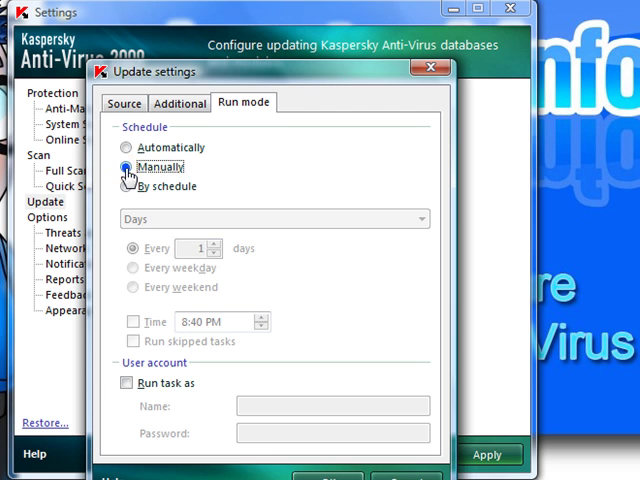
click(128, 148)
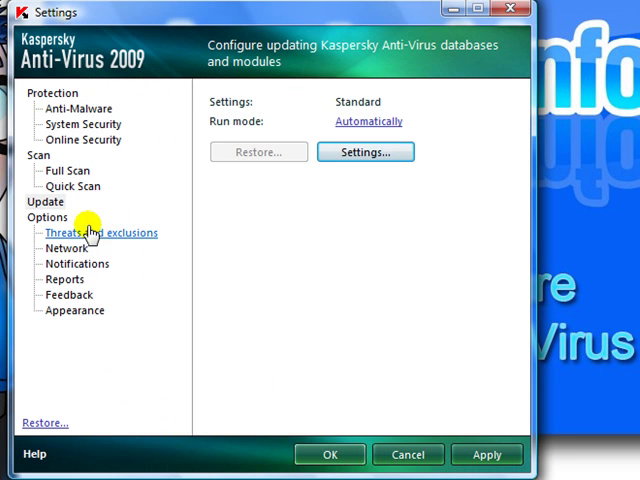
Step: Review the detected threat types under Threats and exclusions and close the list
click(48, 216)
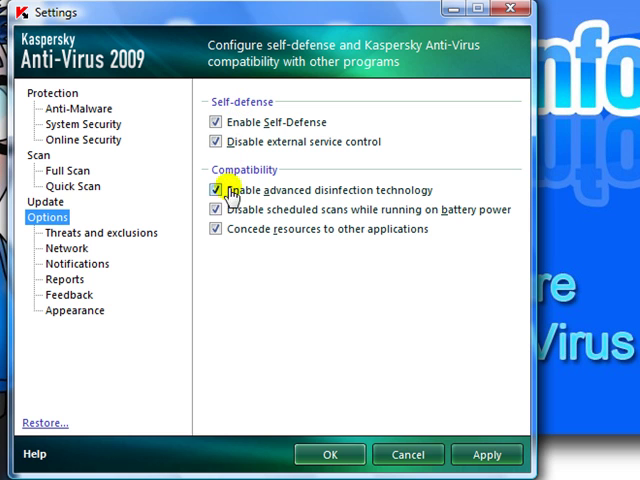
click(100, 232)
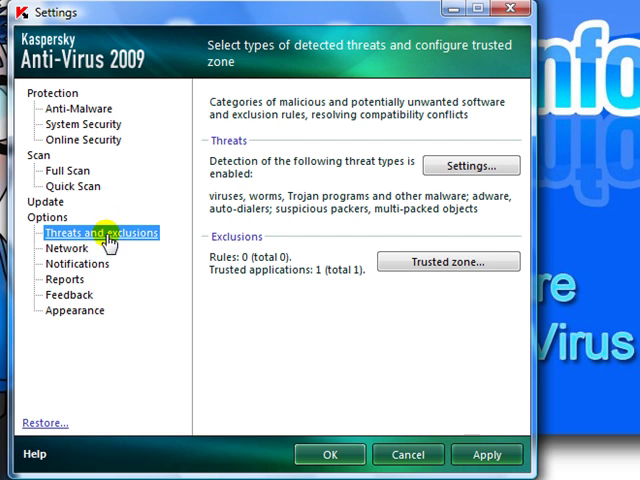
click(470, 164)
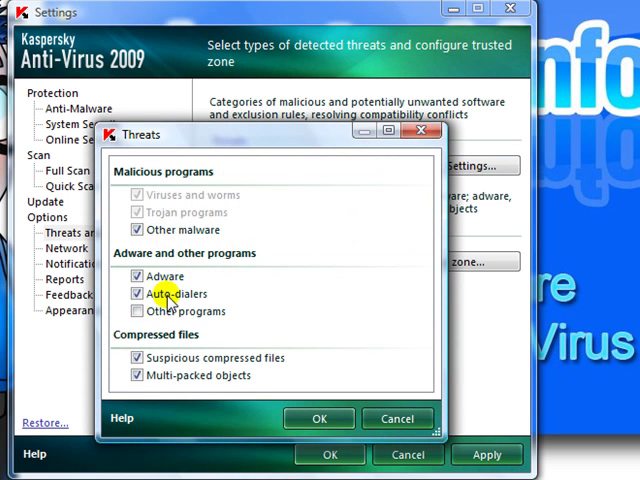
click(318, 418)
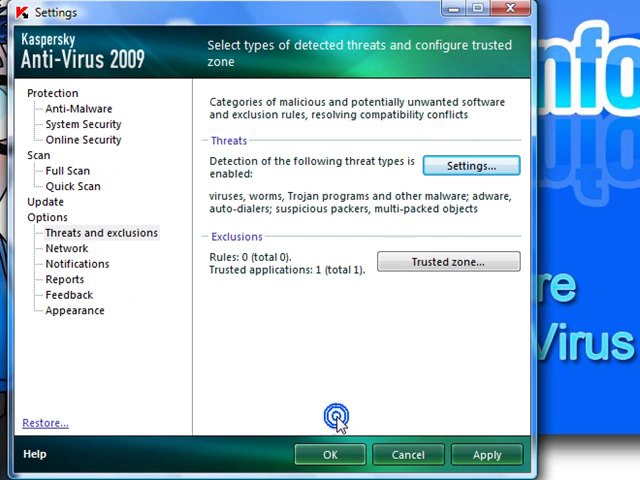
Step: Show the trusted applications list in the Trusted zone and start adding one
click(448, 260)
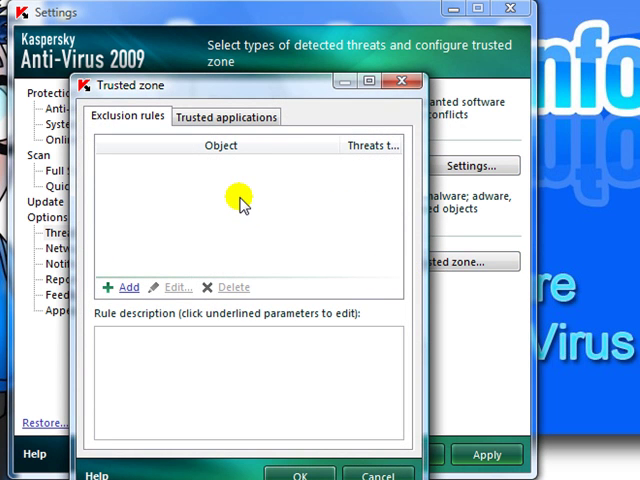
click(220, 144)
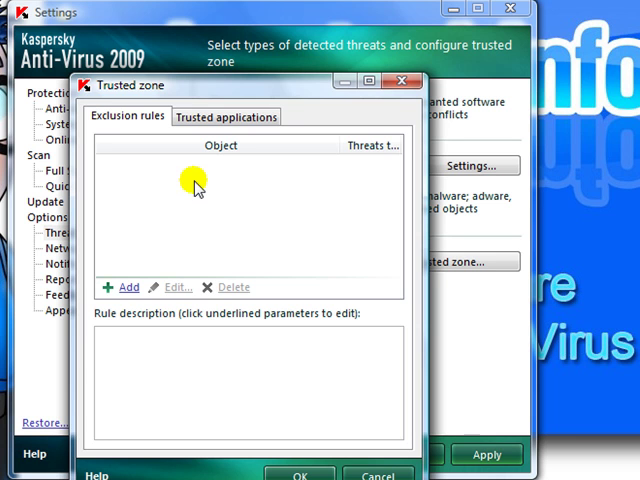
click(224, 116)
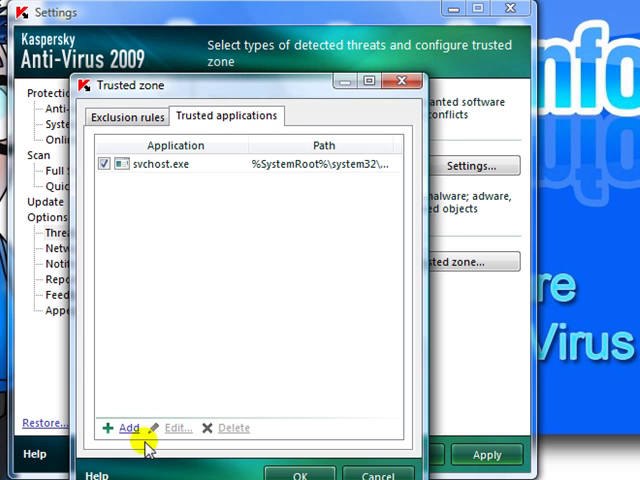
click(128, 428)
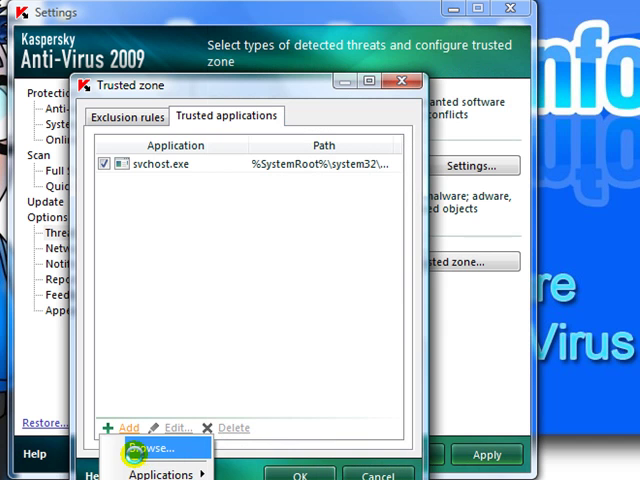
Step: Browse to C:\Program Files for an application file, then cancel without choosing one
click(150, 448)
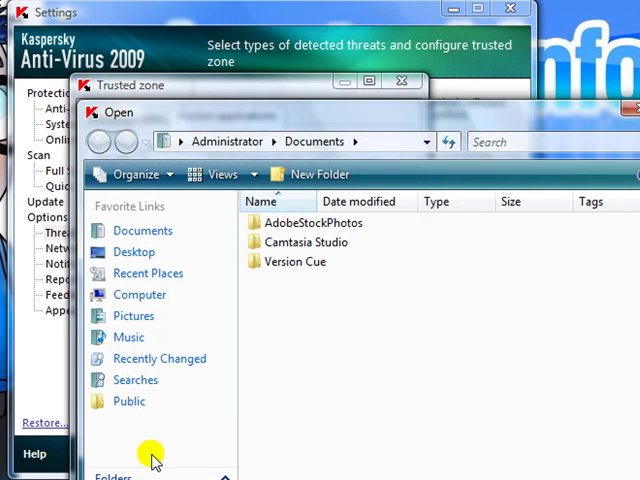
mouse_move(140, 294)
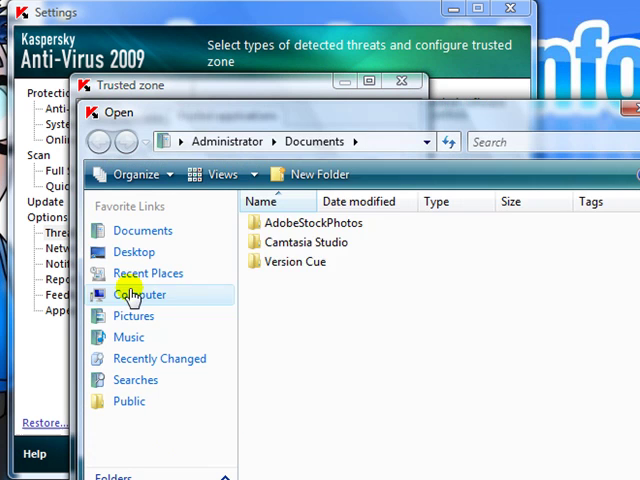
click(140, 294)
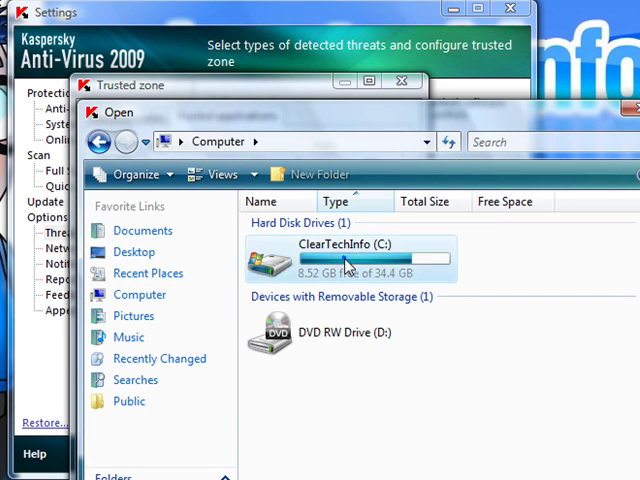
double_click(344, 258)
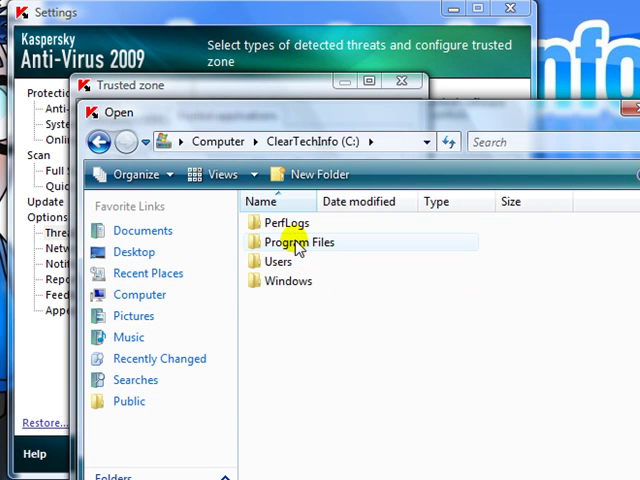
double_click(300, 242)
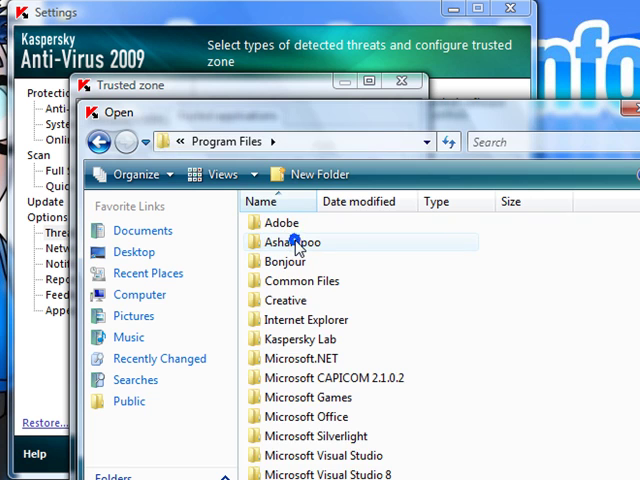
click(402, 80)
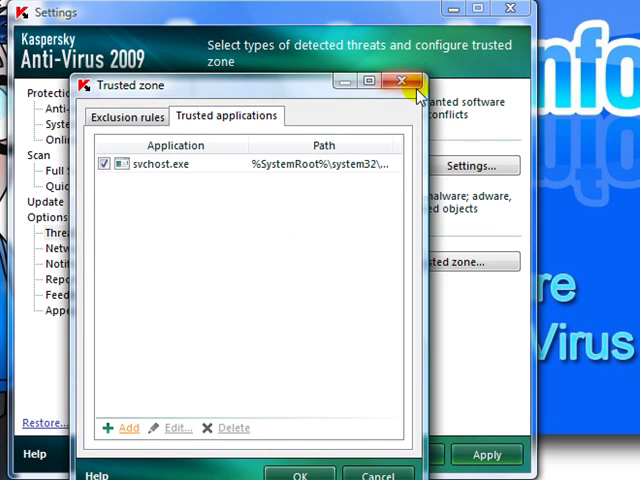
Step: Keep Network monitoring on selected ports only after closing the trusted zone, then show Notifications
click(402, 82)
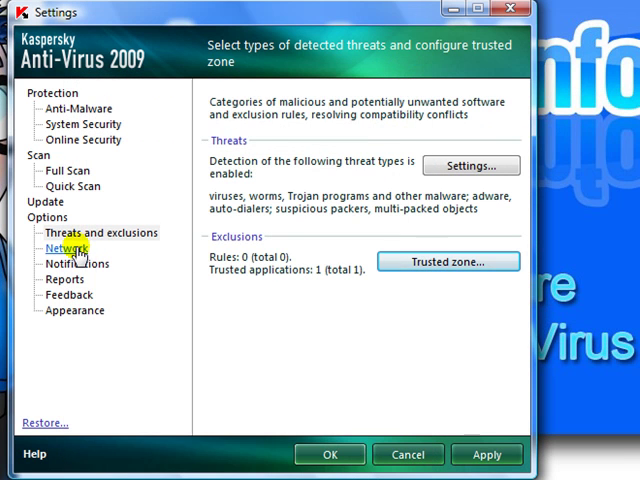
click(66, 248)
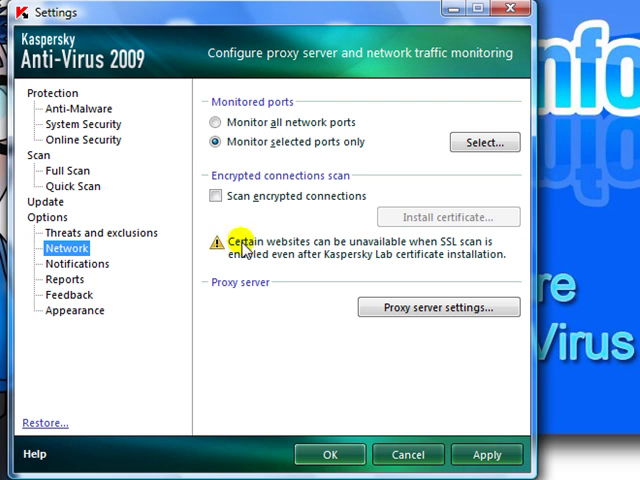
click(216, 120)
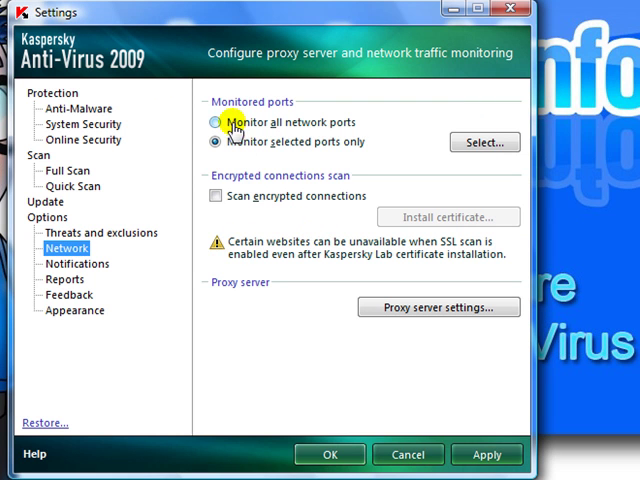
click(216, 142)
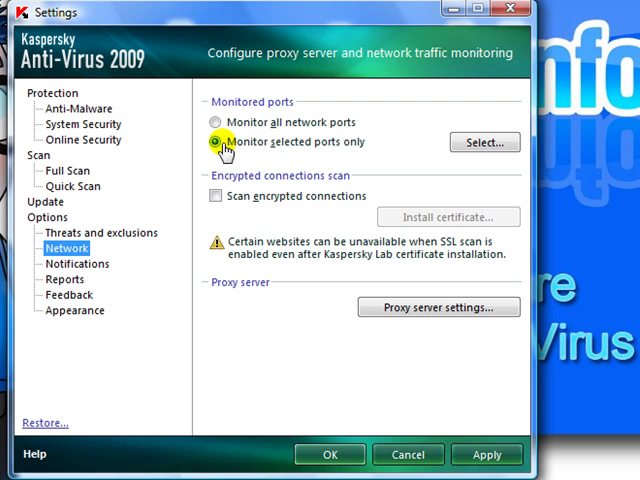
click(484, 142)
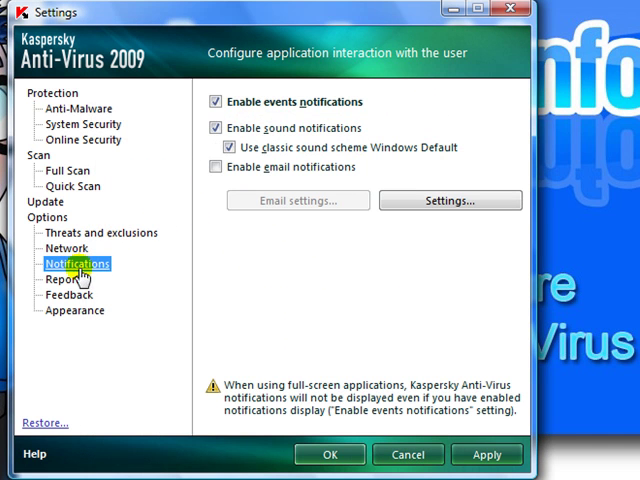
Step: View Reports, then tick and untick Kaspersky Security Network participation on the Feedback page
click(64, 280)
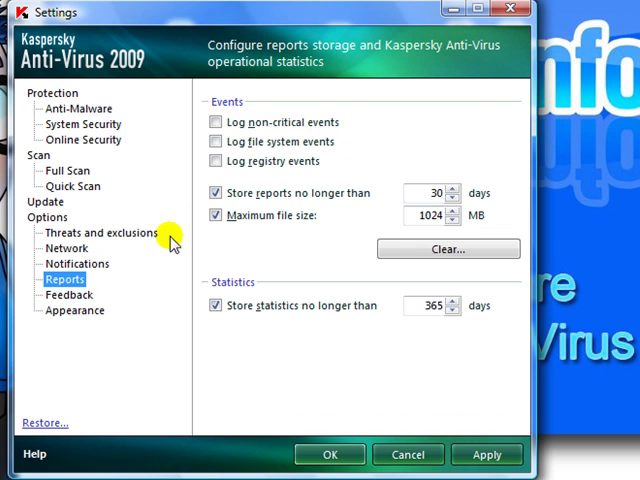
click(68, 294)
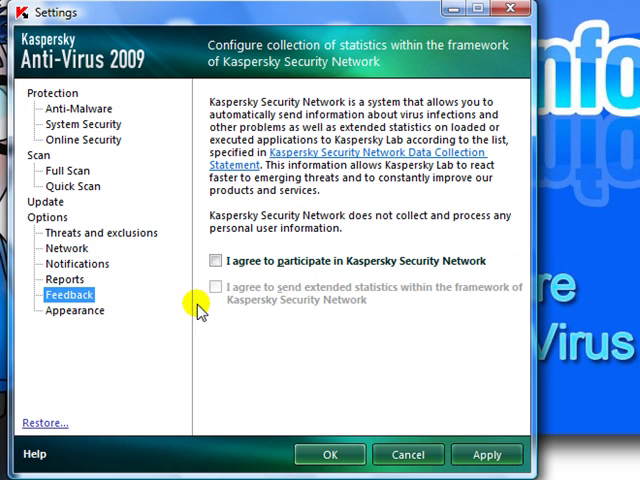
click(216, 260)
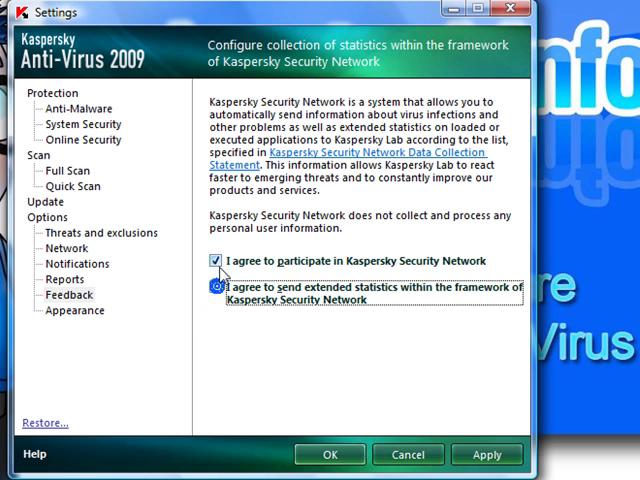
click(212, 260)
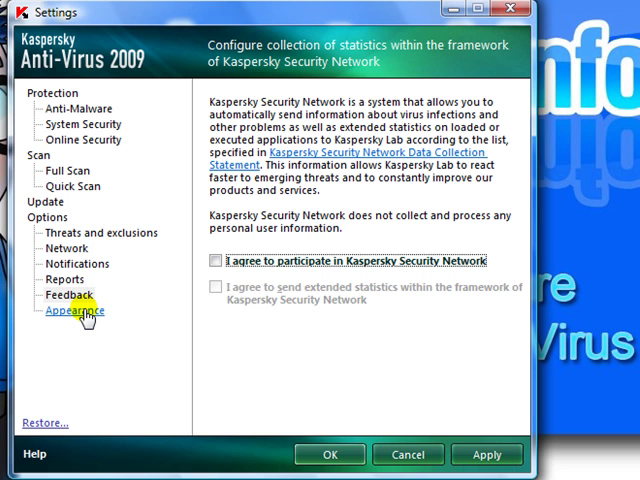
Step: Review the Appearance settings and apply all changed Kaspersky settings
click(74, 312)
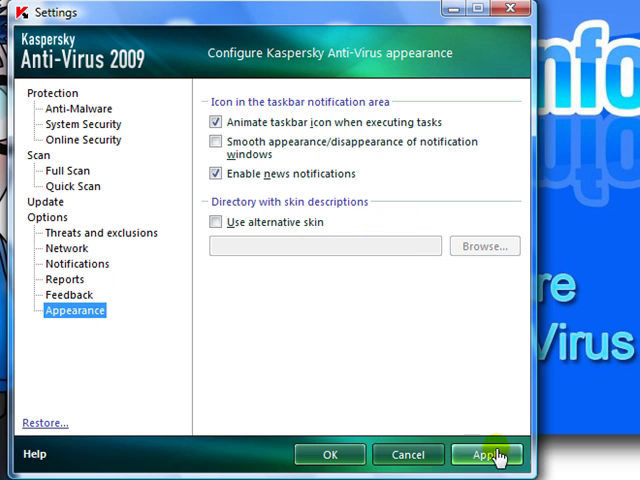
click(486, 454)
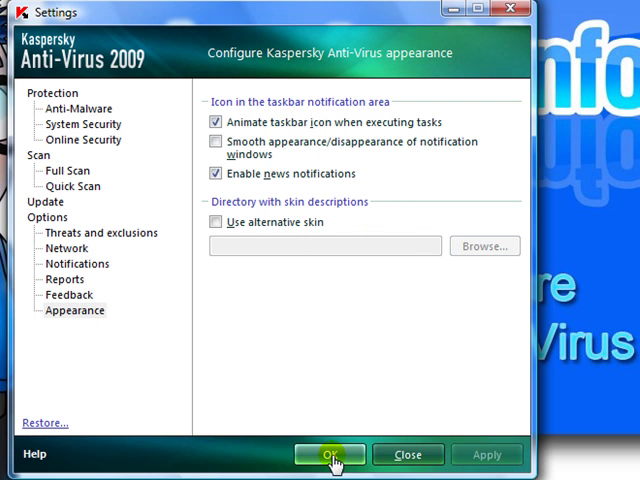